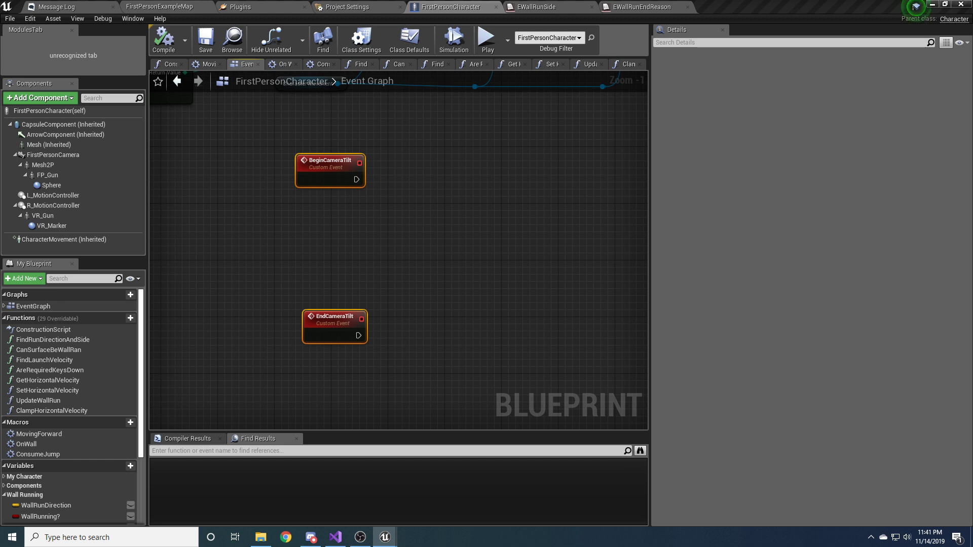
mouse_move(402, 138)
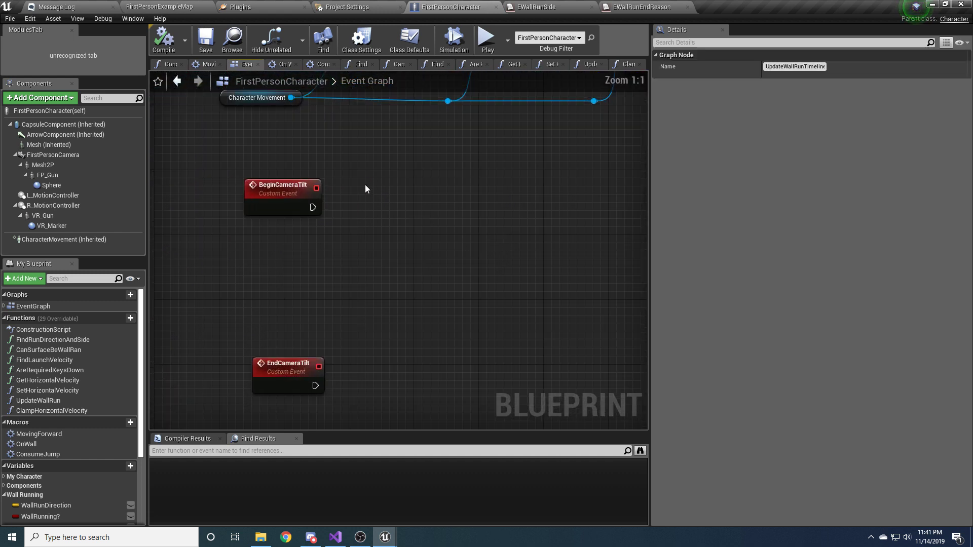
Add an UpdateCameraTiltTimeline timeline node beside the BeginCameraTilt and EndCameraTilt events.
right_click(367, 189)
text(UpdateCameraTiltTimeline)
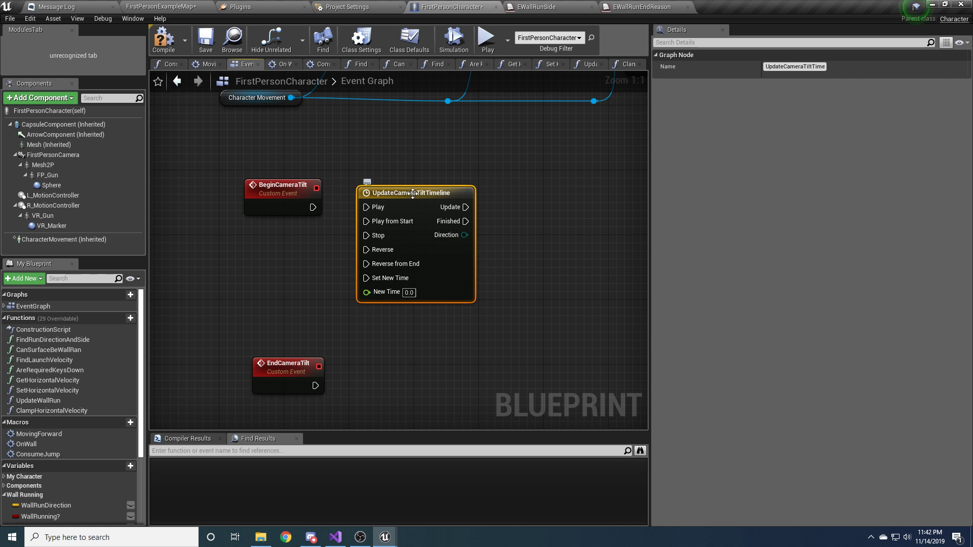
Add a CameraRoll float track and set the timeline length to 0.20.
double_click(413, 192)
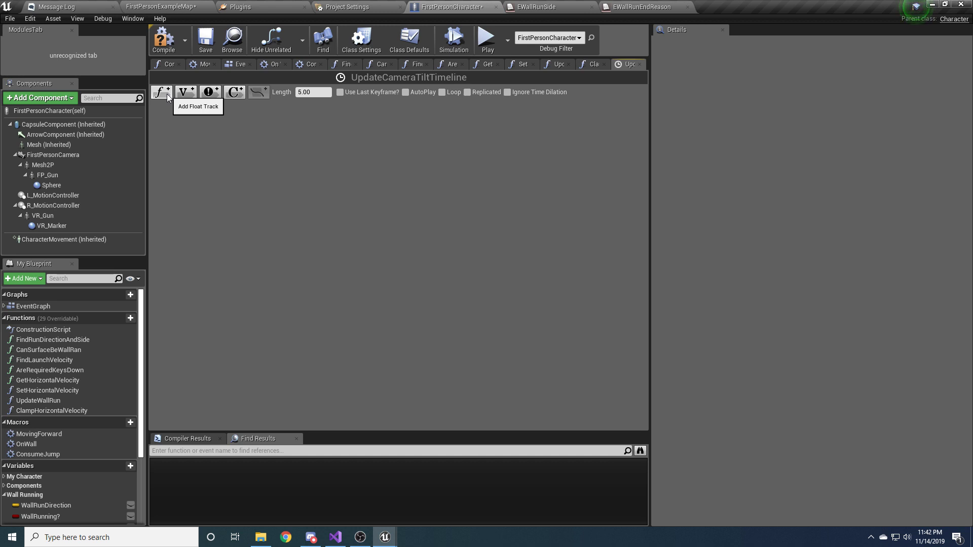
click(160, 92)
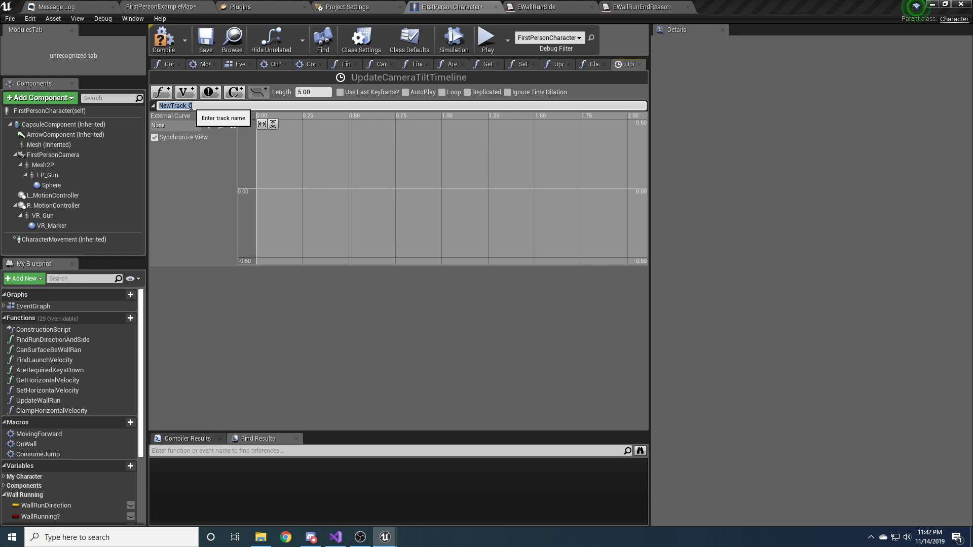
text(CameraRoll)
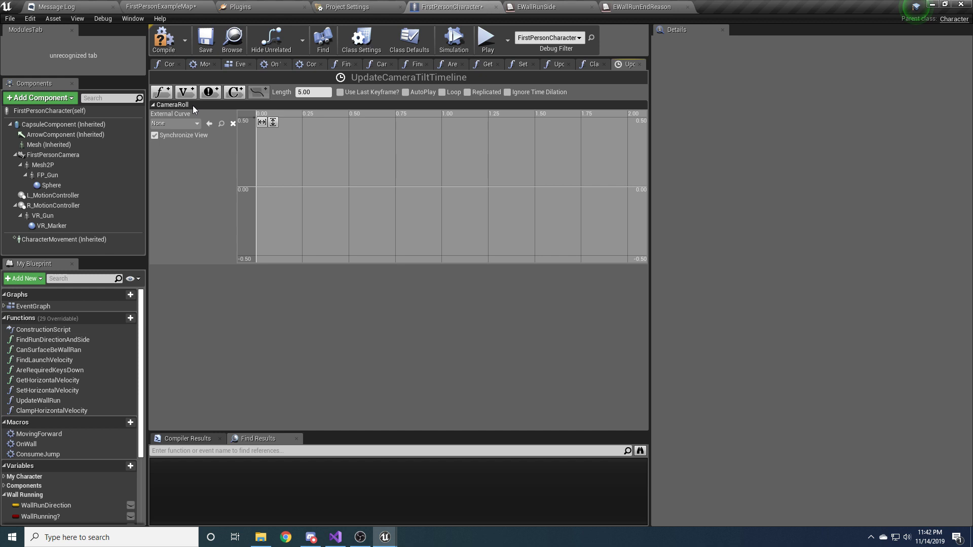
mouse_move(250, 132)
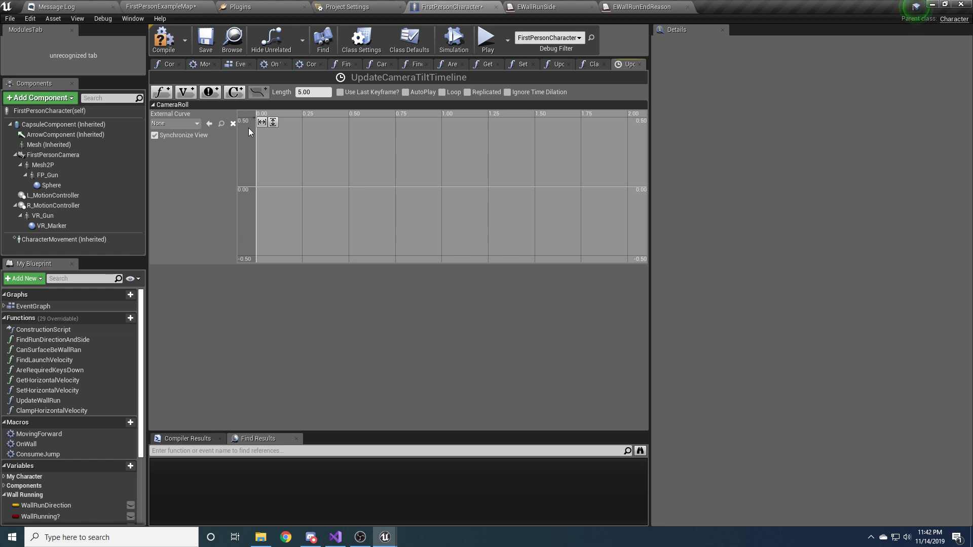
click(312, 92)
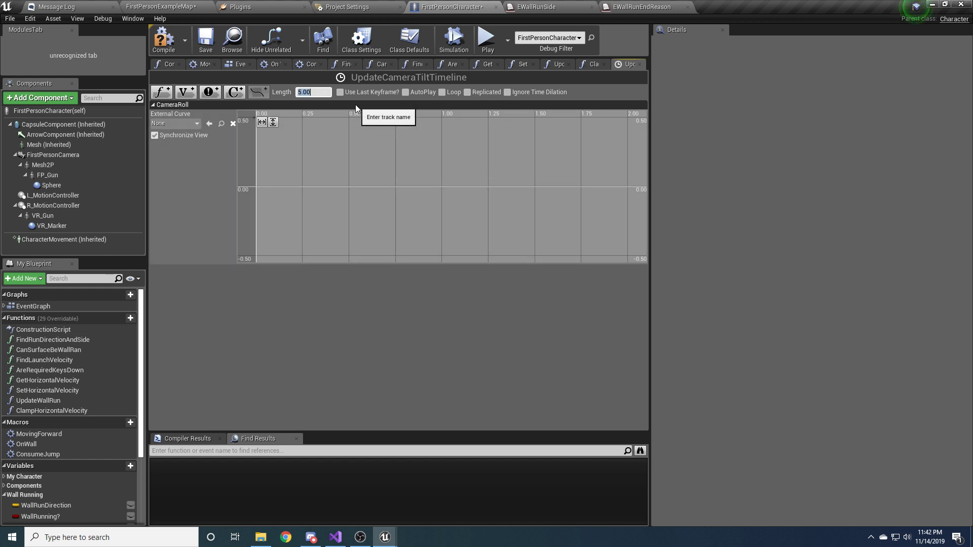
text(0.20)
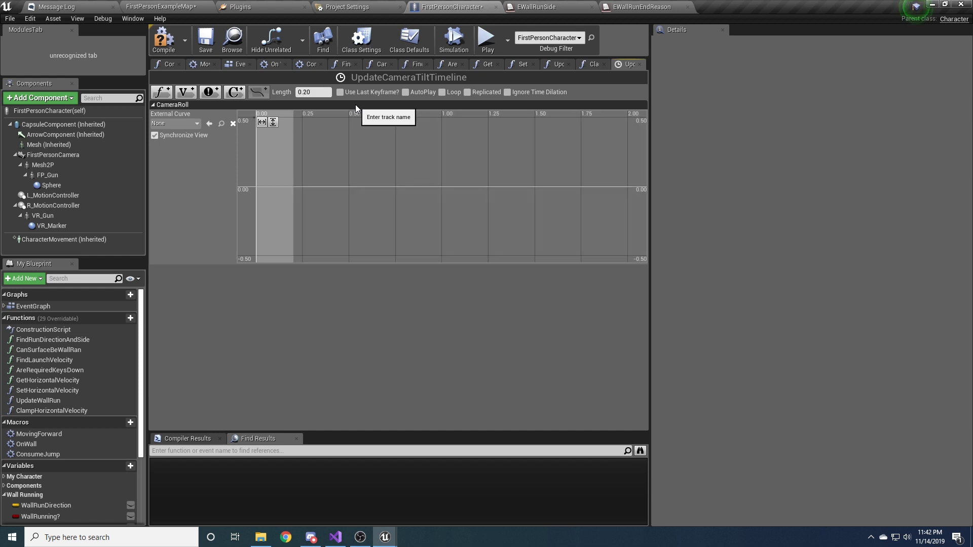
mouse_move(297, 194)
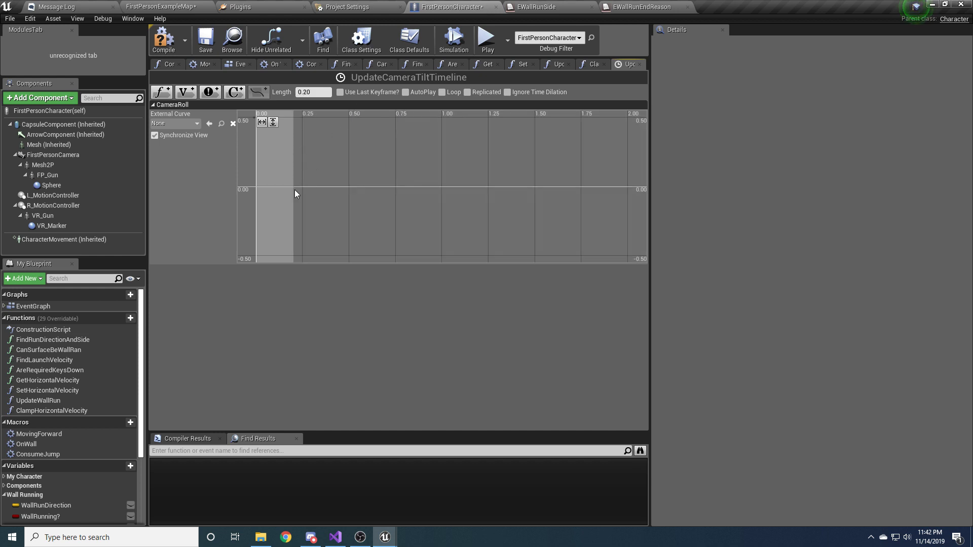
Add CameraRoll curve keys at time 0 (value 0) and 0.2 (value 20).
right_click(295, 194)
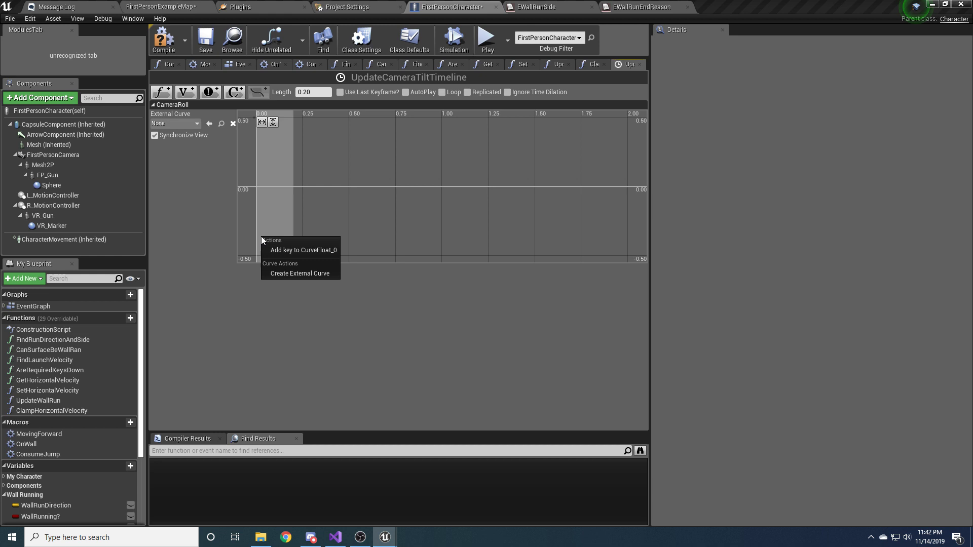
mouse_move(283, 250)
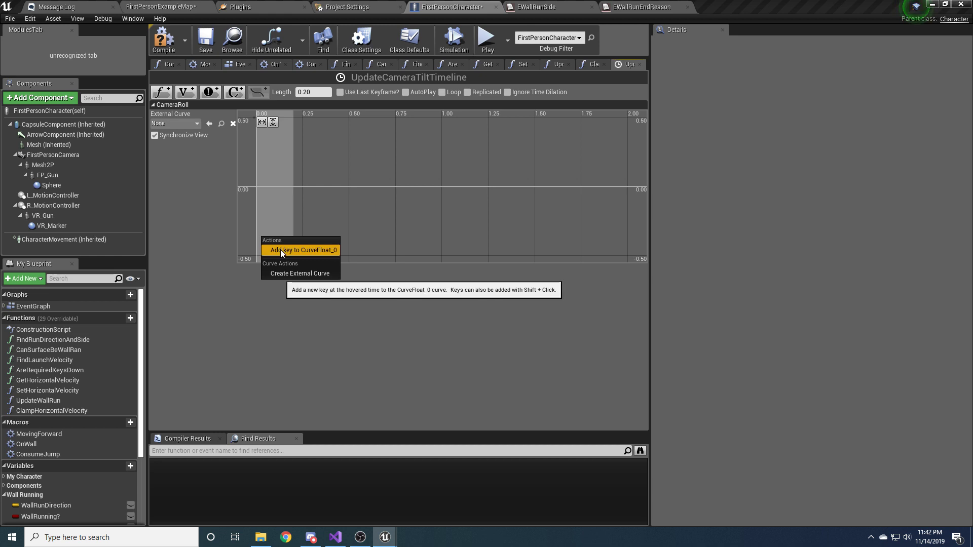
click(300, 250)
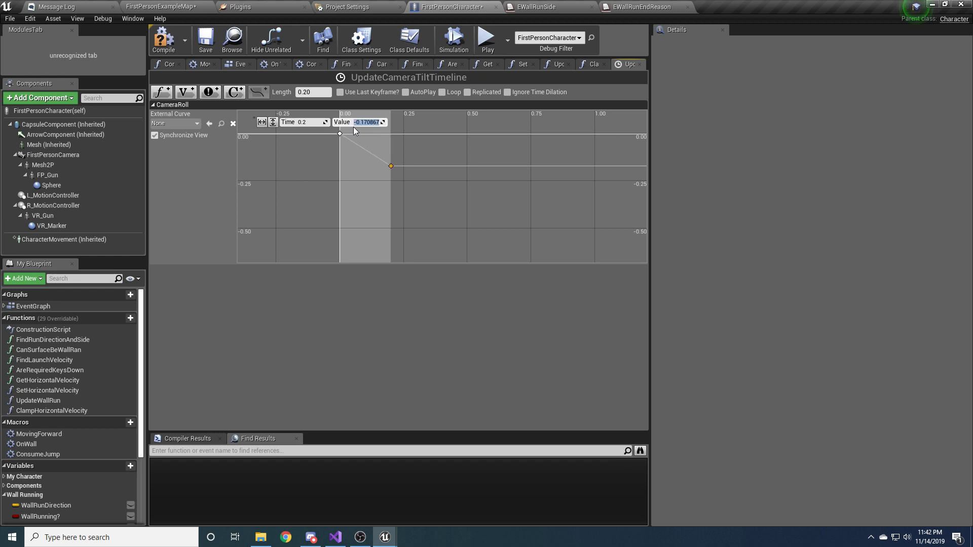
text(20.0)
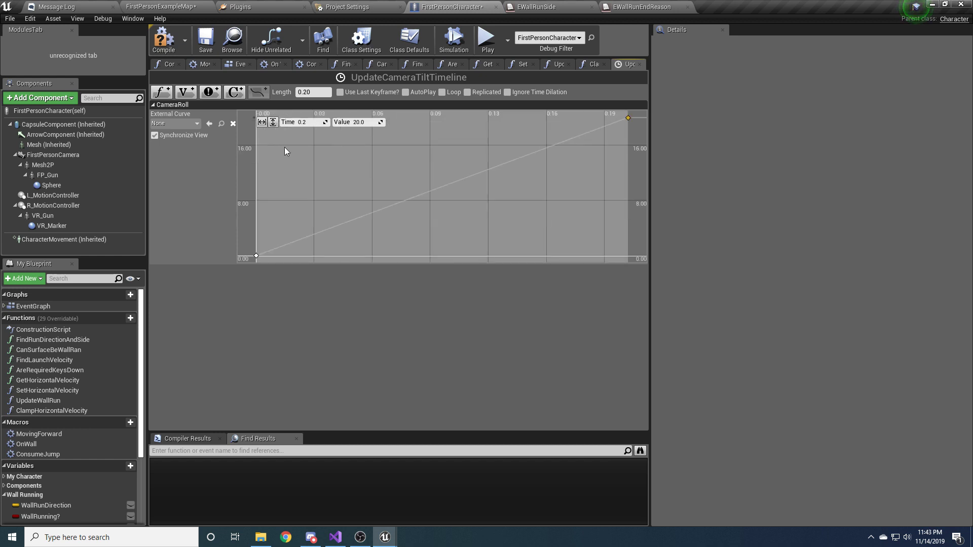
mouse_move(446, 188)
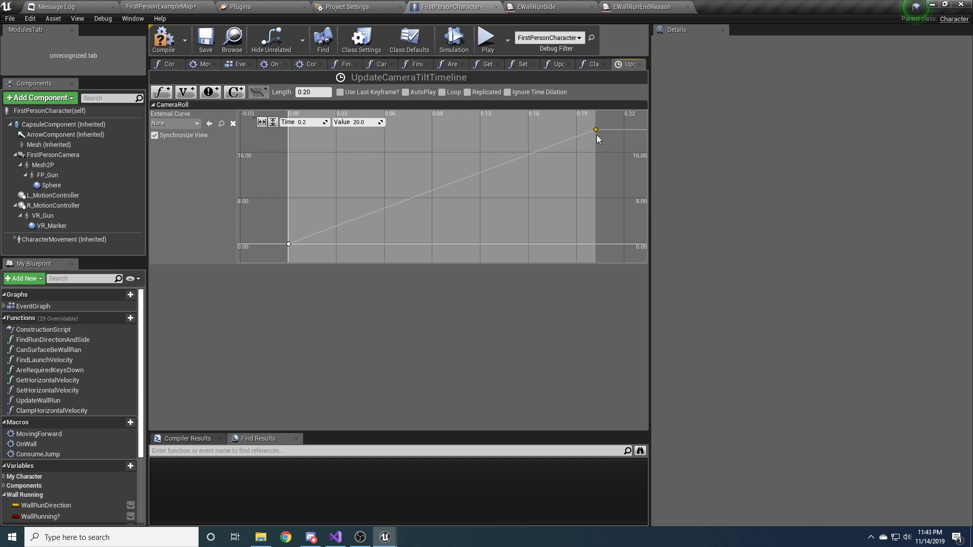
Give the end key auto interpolation so the curve eases smoothly.
right_click(595, 130)
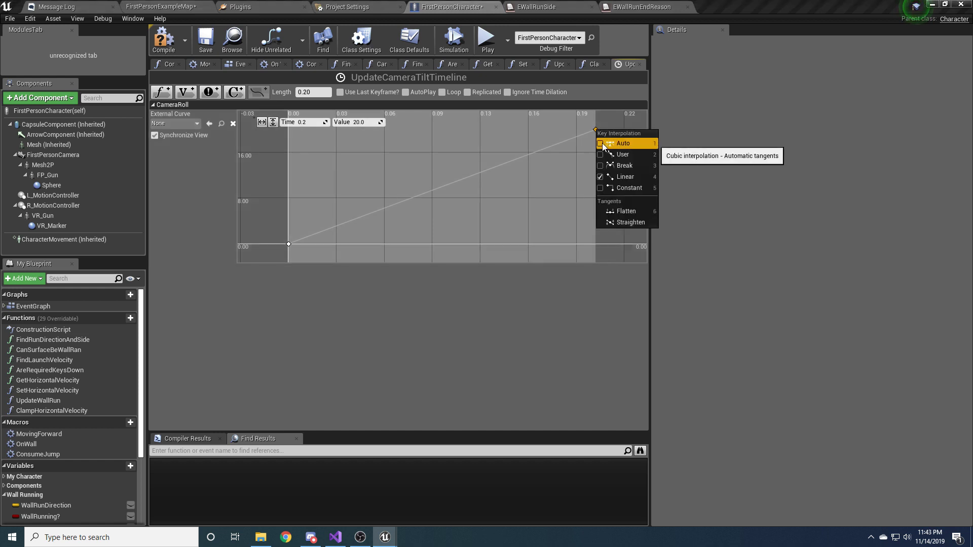
click(623, 143)
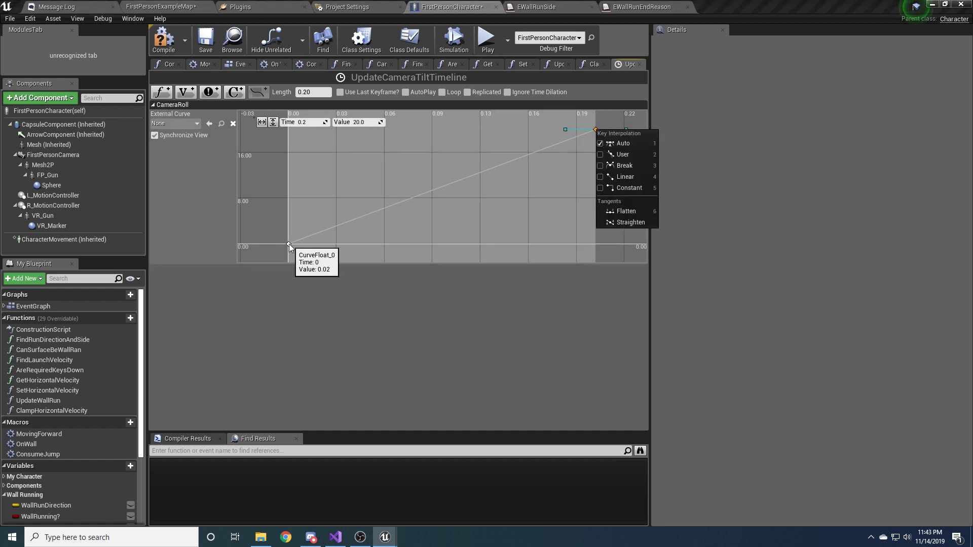
click(622, 143)
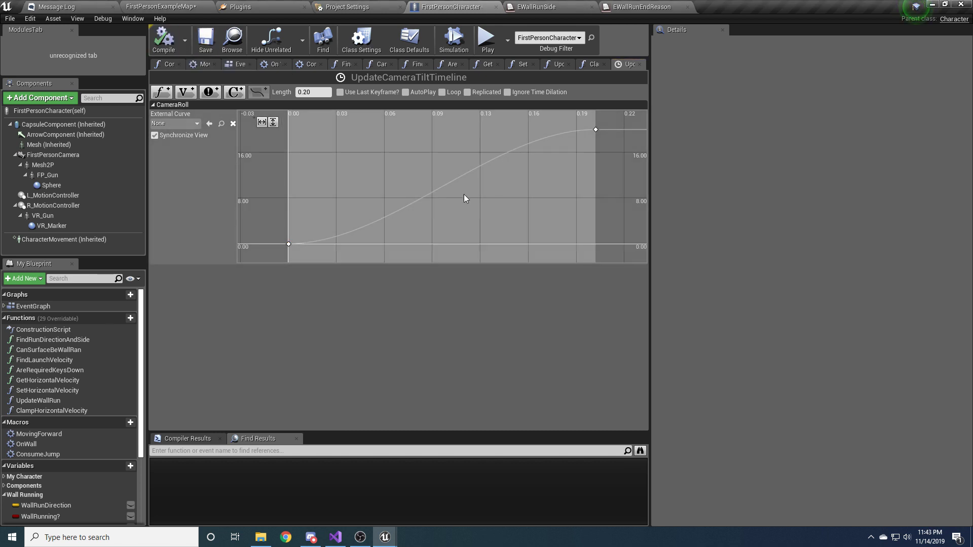
mouse_move(488, 206)
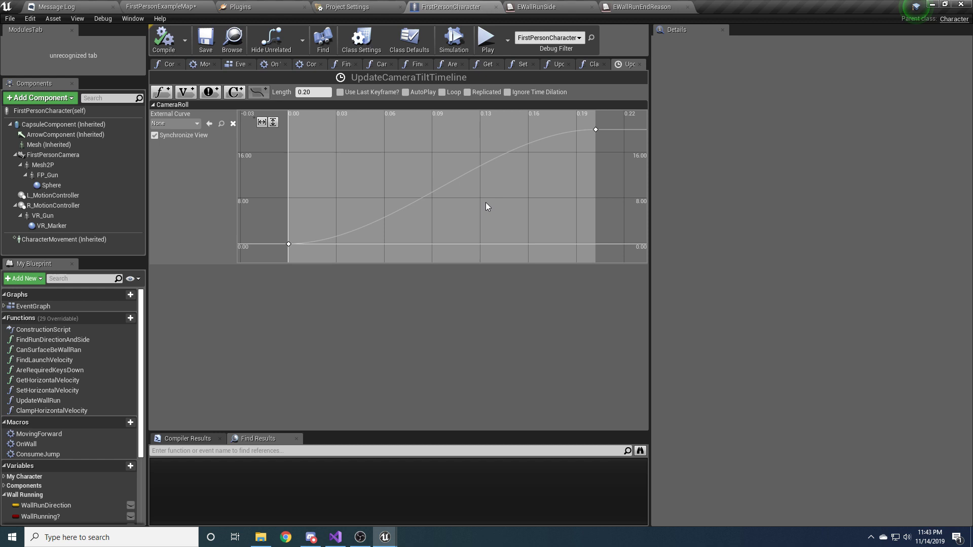
mouse_move(288, 244)
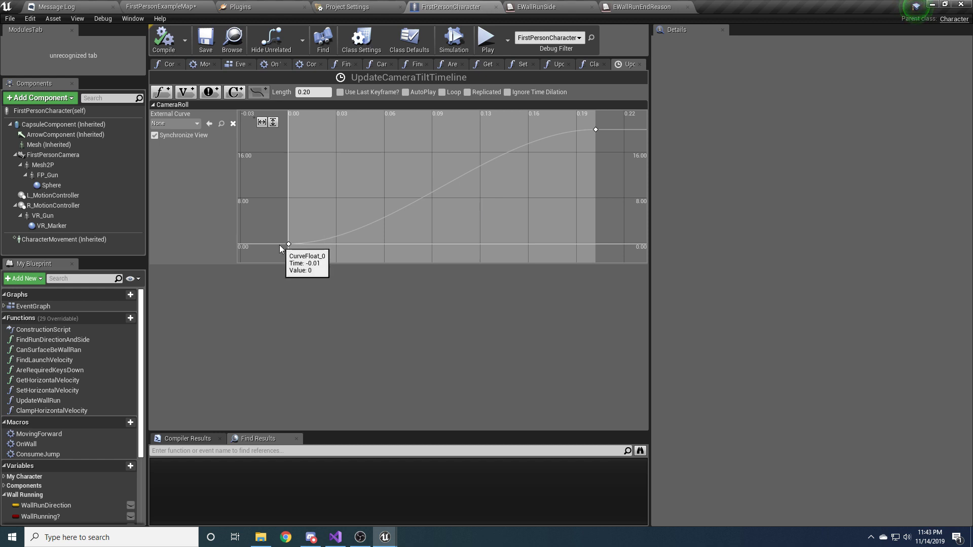
mouse_move(338, 240)
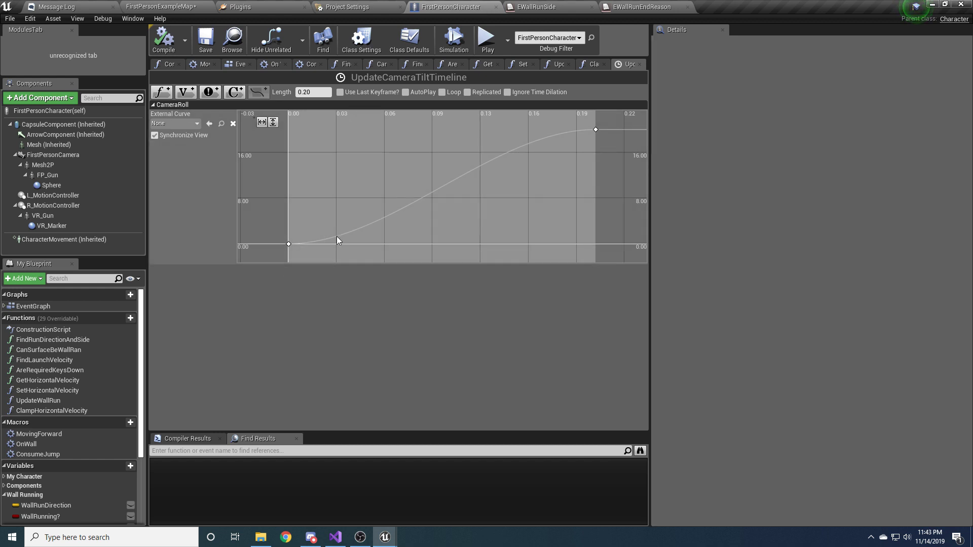
click(596, 129)
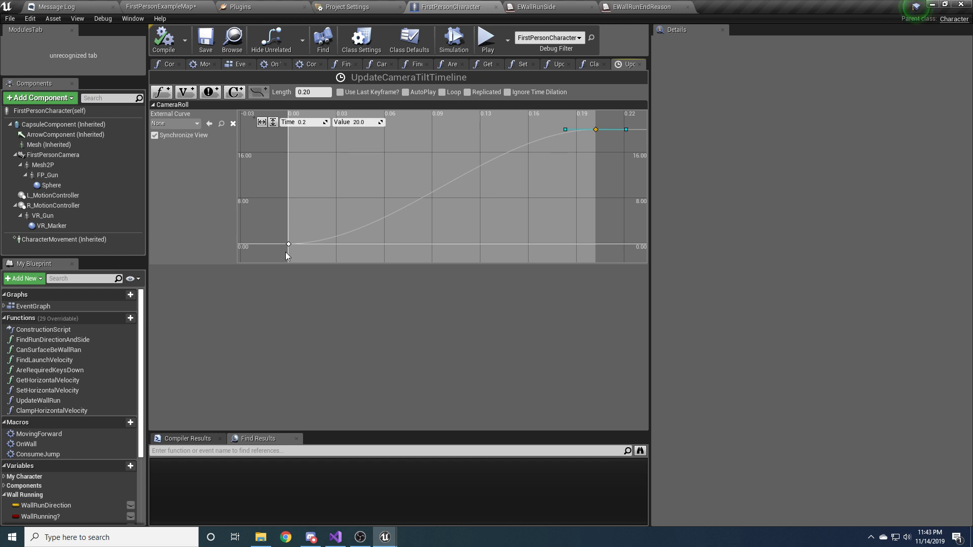
click(204, 39)
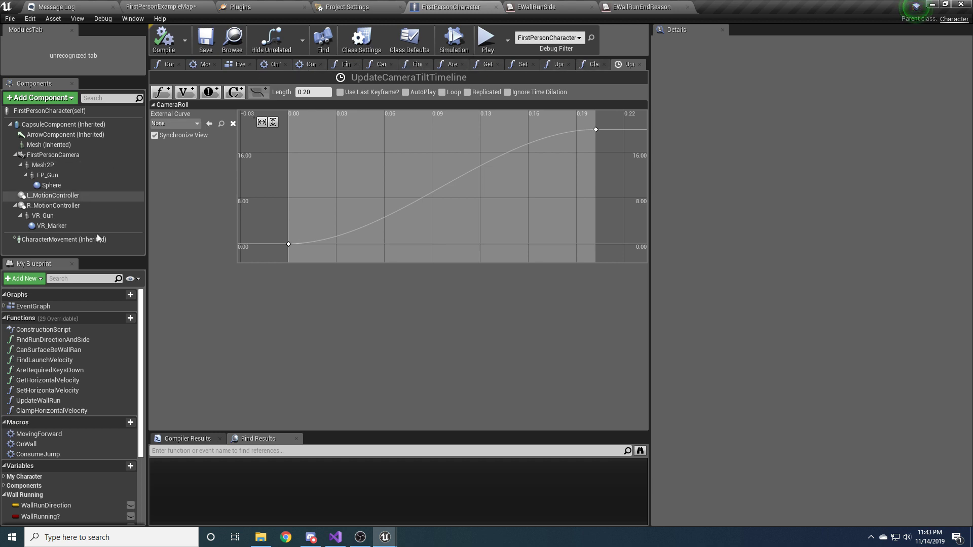
Wire Get Controller into Set Control Rotation with split pins, pitch and yaw from Get Control Rotation.
click(239, 64)
text(get contr)
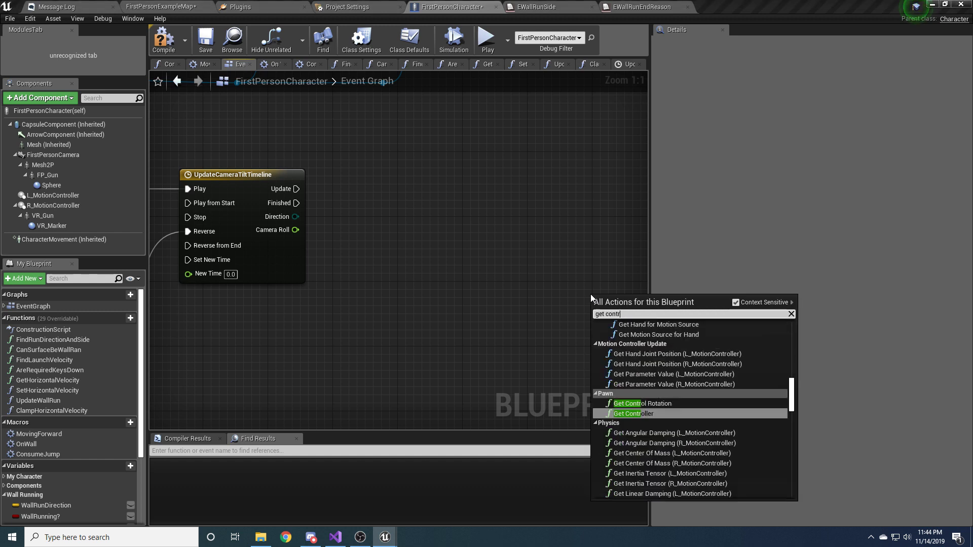
click(626, 414)
text(set control)
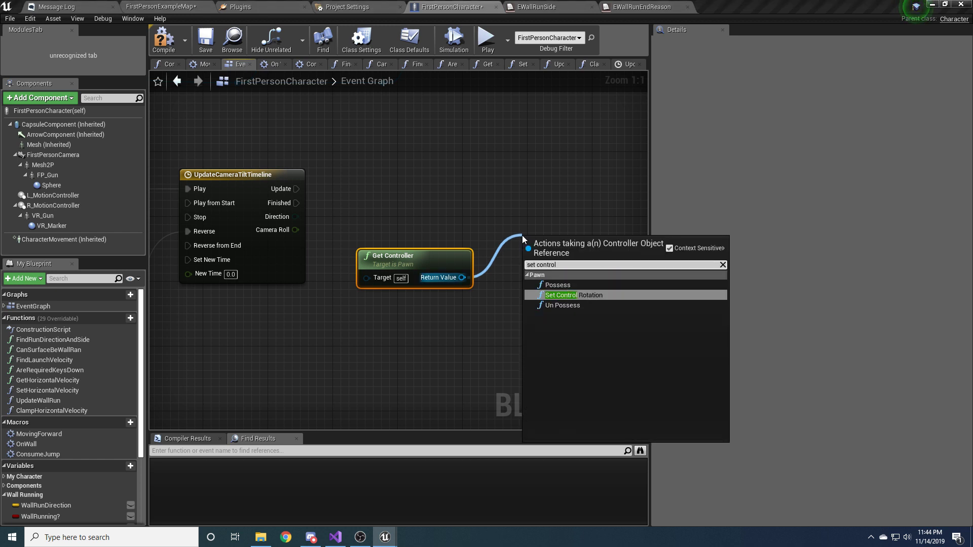
click(573, 295)
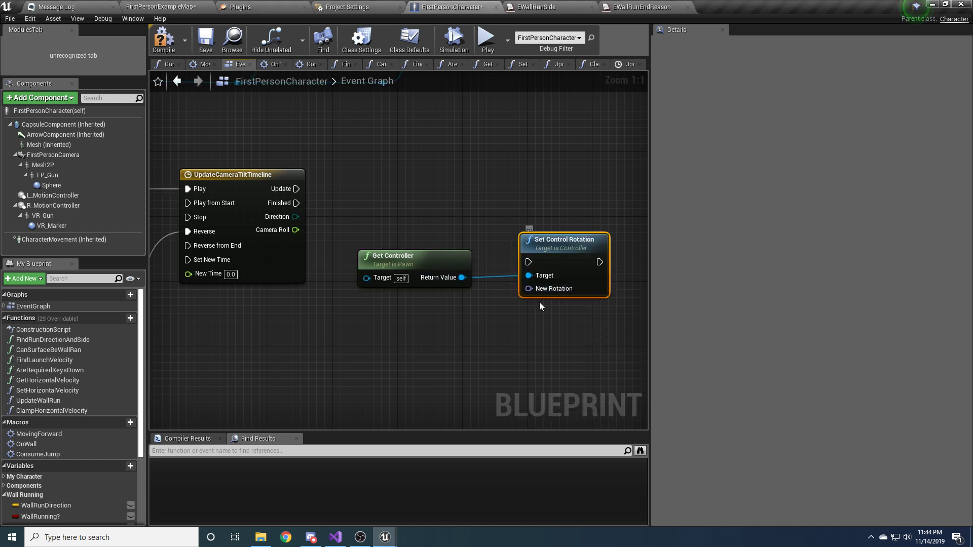
right_click(529, 289)
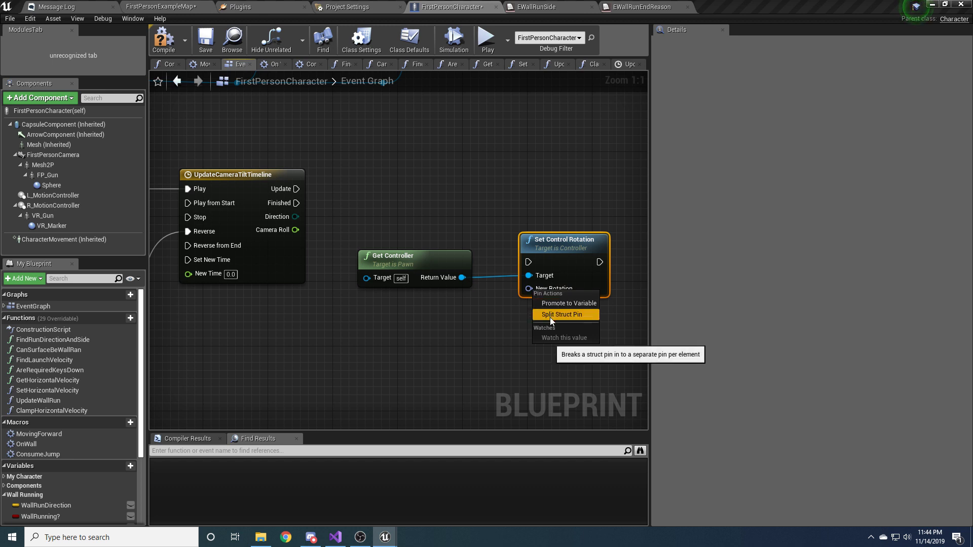
click(561, 315)
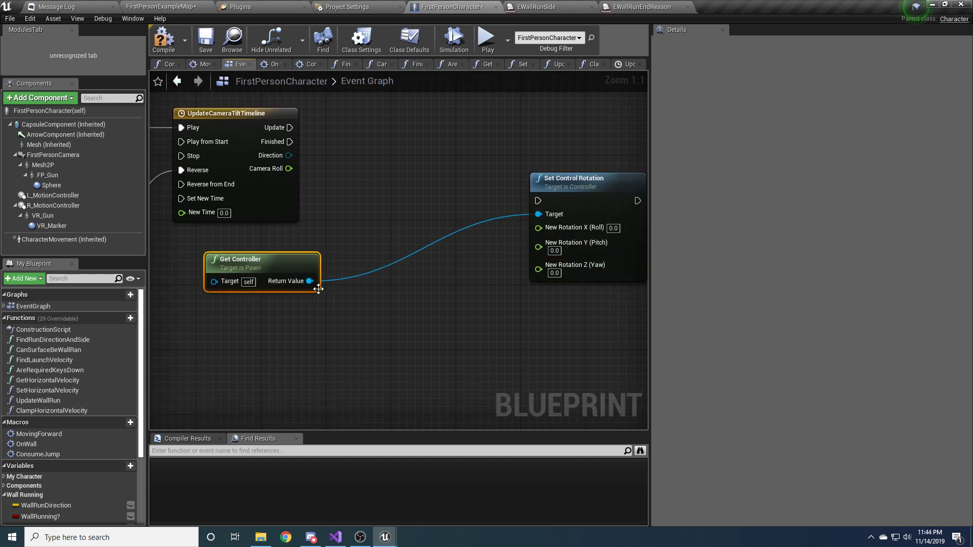
drag(310, 281, 376, 340)
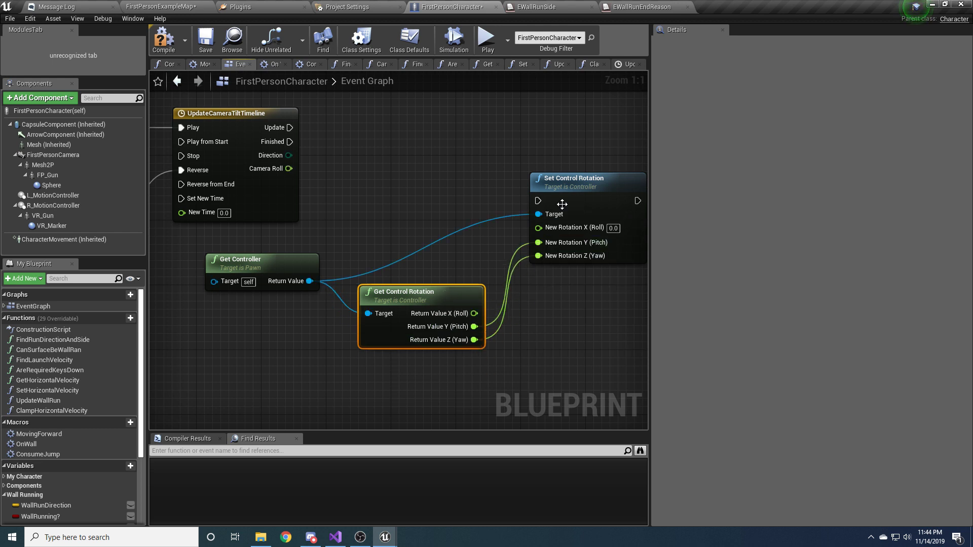
right_click(490, 279)
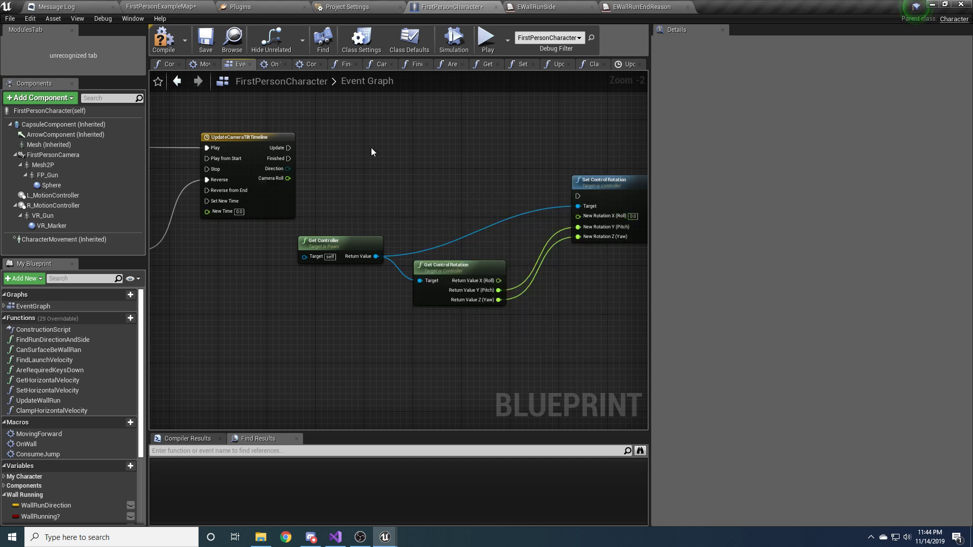
Multiply Camera Roll by a WallRunSide Select (Left -1.0, Right 1.0) into roll, then play-test.
scroll(down, 3)
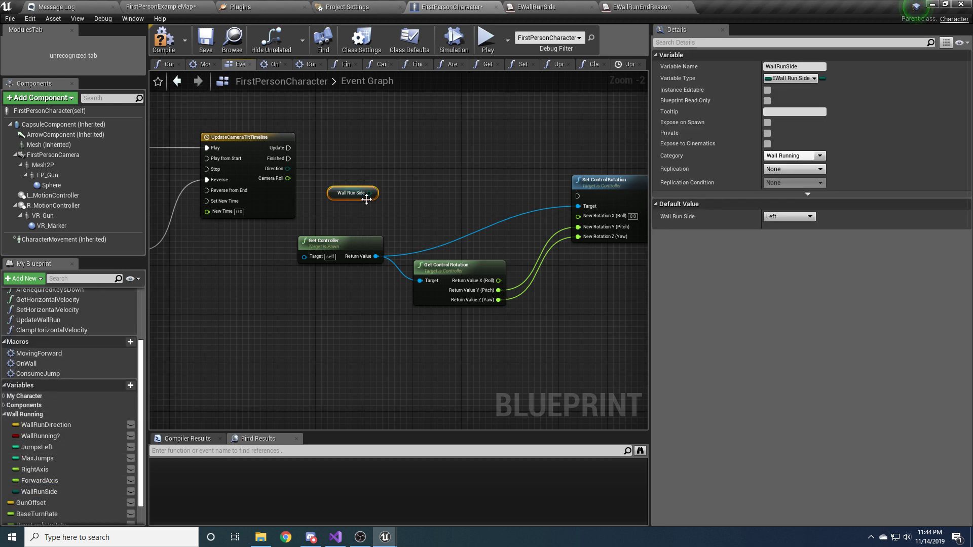
drag(373, 192, 410, 161)
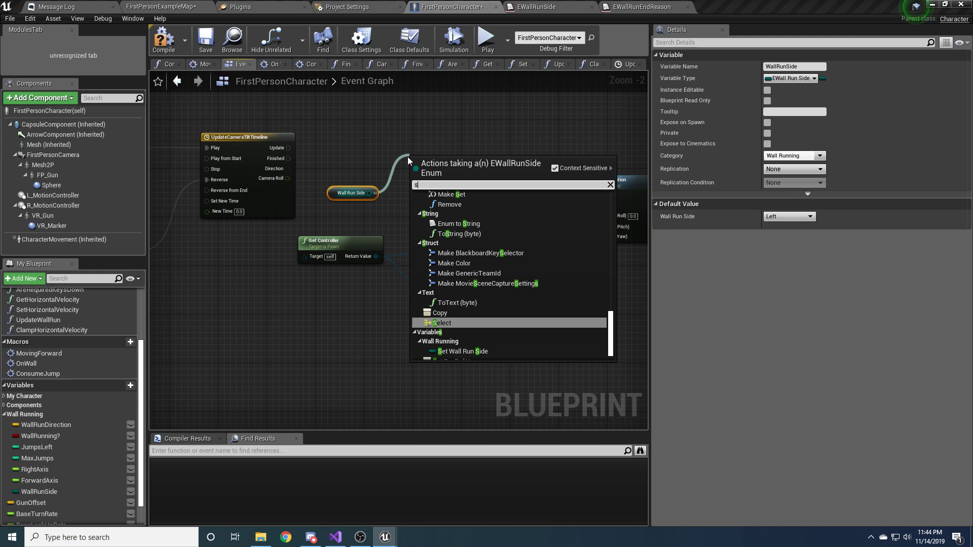
click(441, 323)
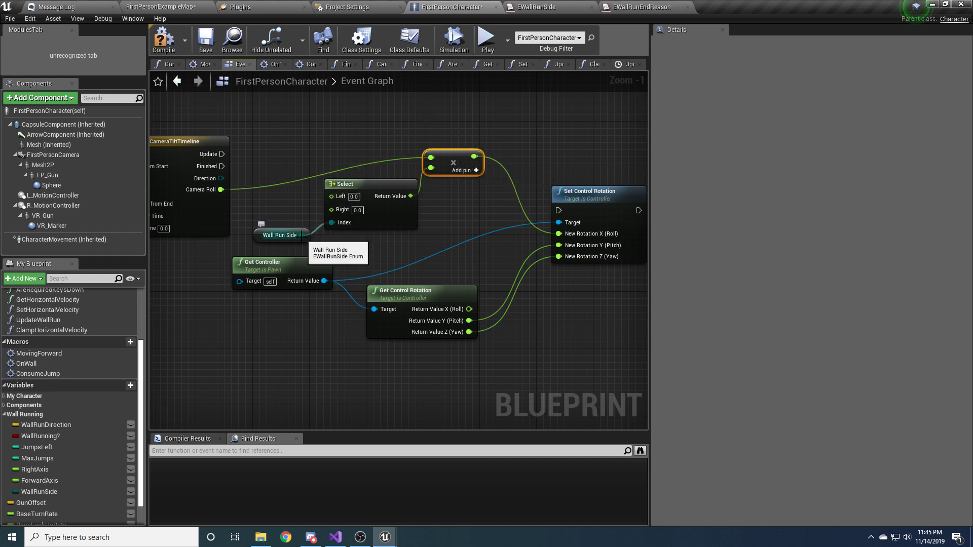
mouse_move(451, 240)
text(1)
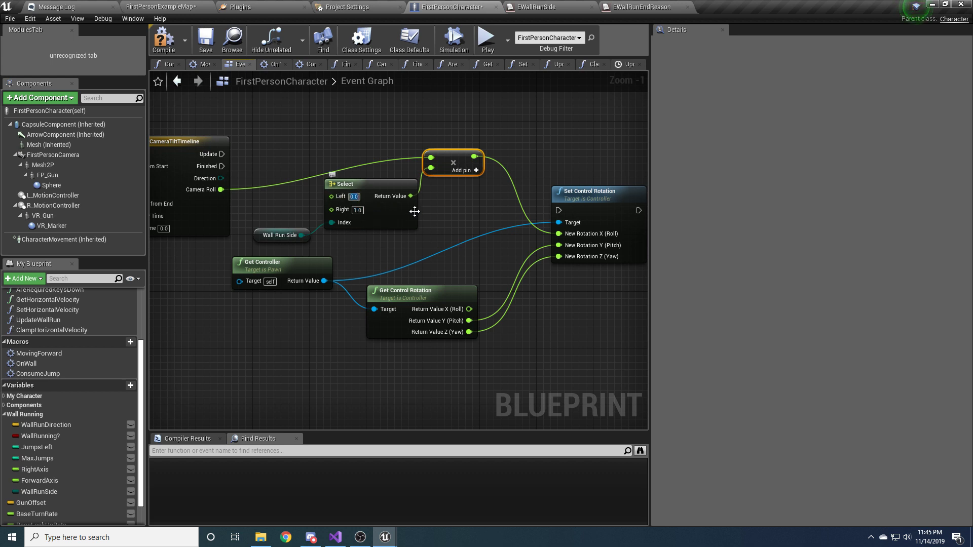
text(-1.0)
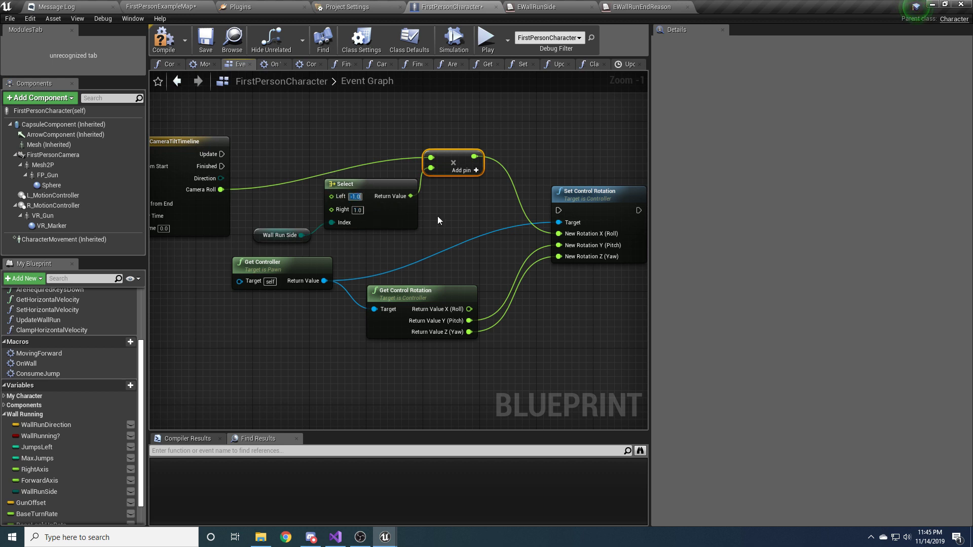
mouse_move(438, 207)
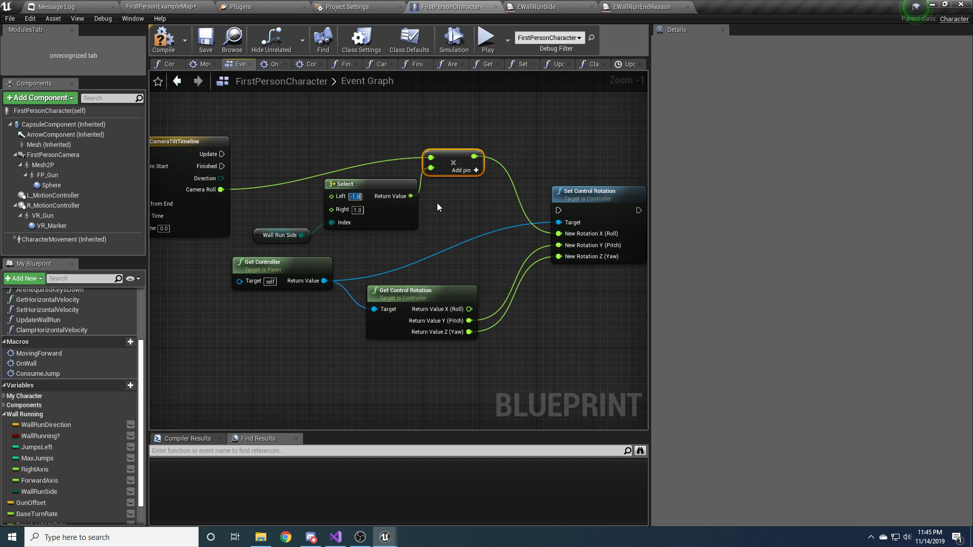
mouse_move(411, 197)
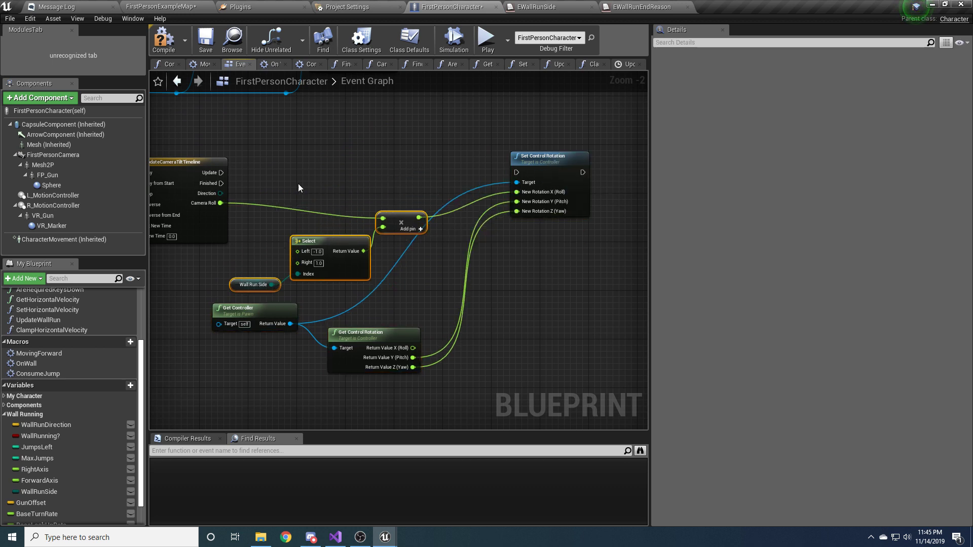
mouse_move(541, 163)
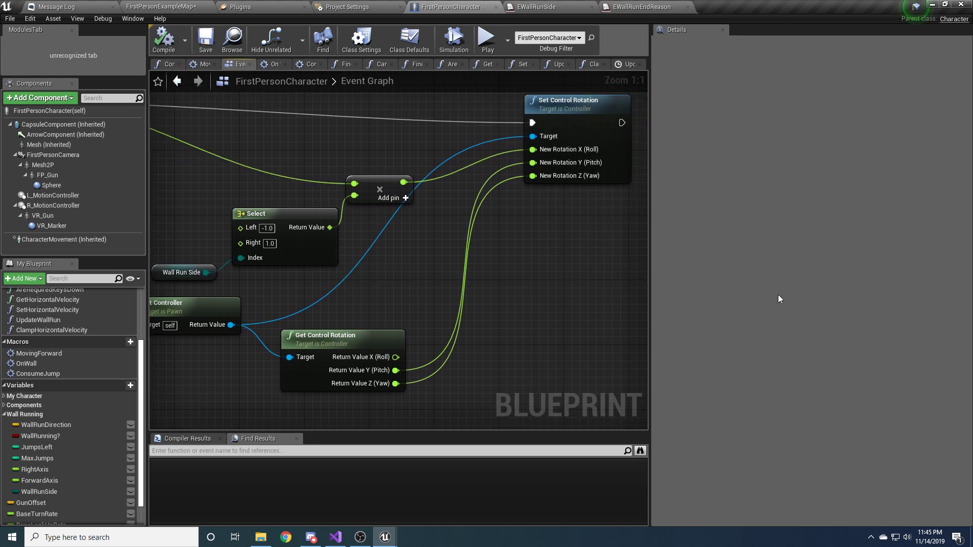
drag(422, 270, 440, 264)
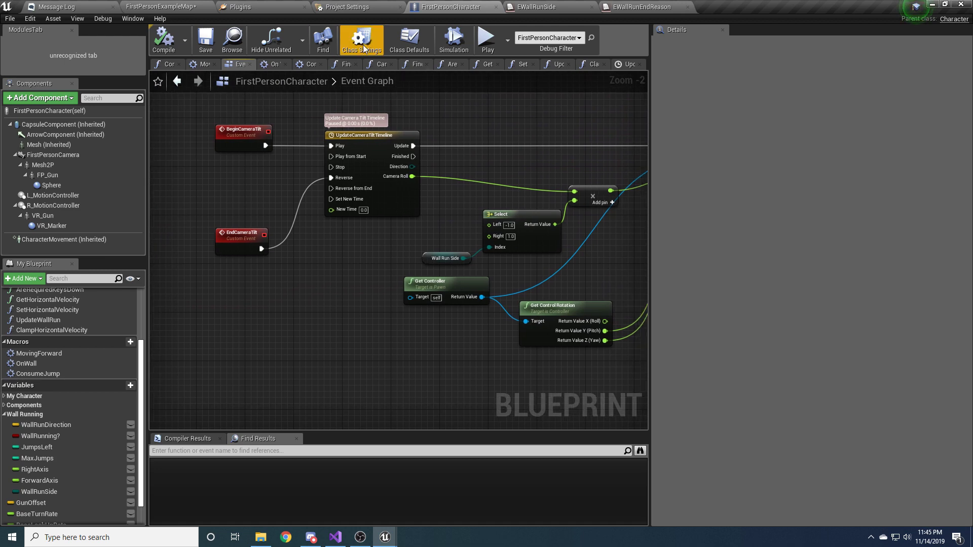
click(487, 40)
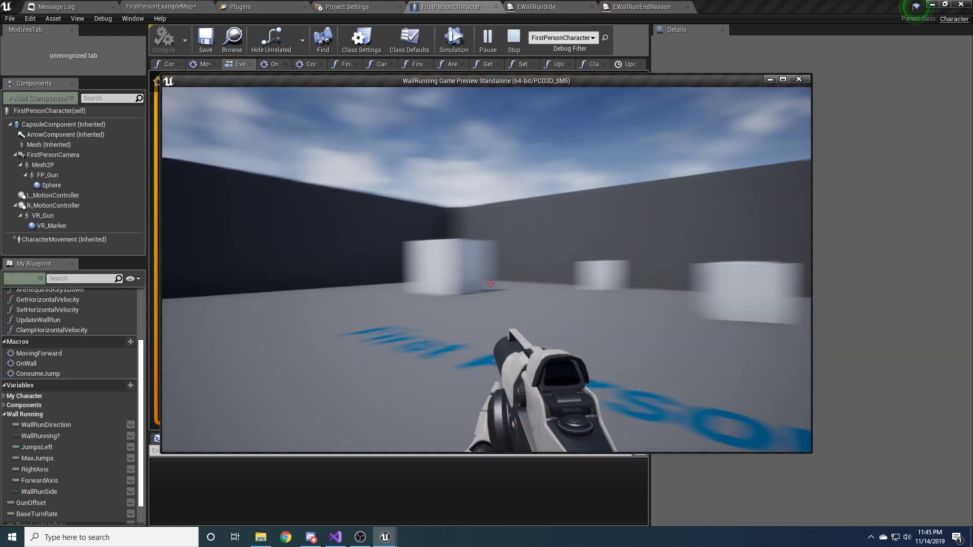